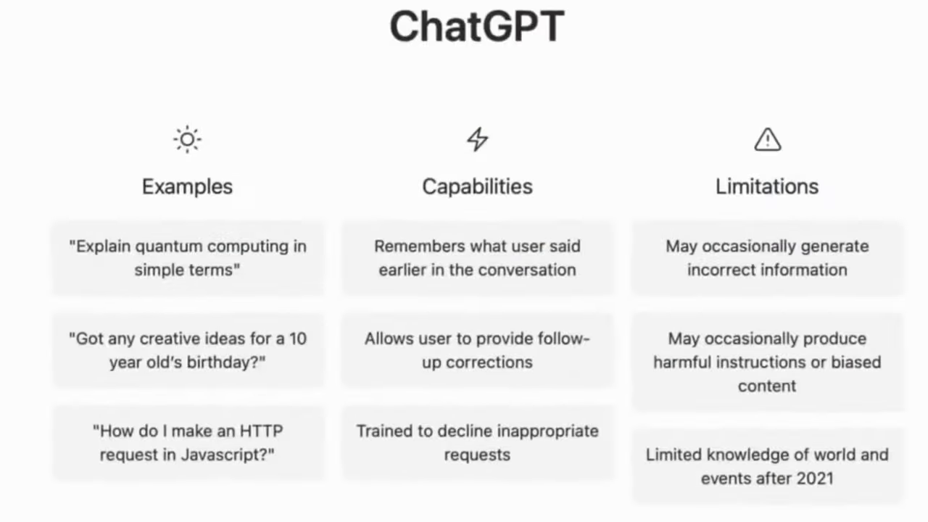
scroll("up", 3)
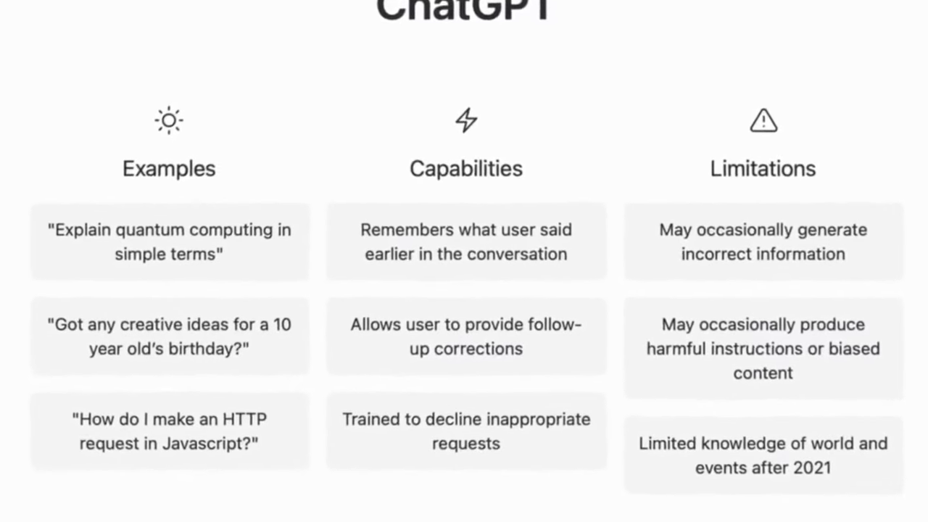